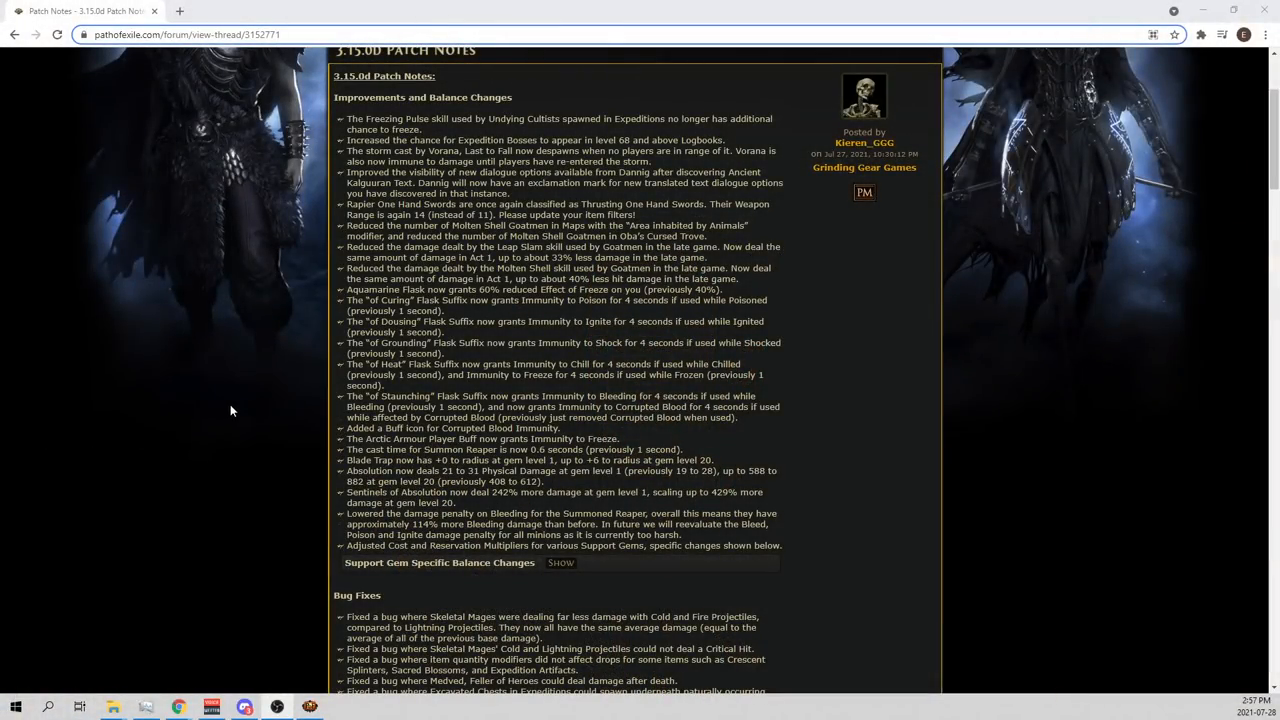
pyautogui.moveTo(324, 398)
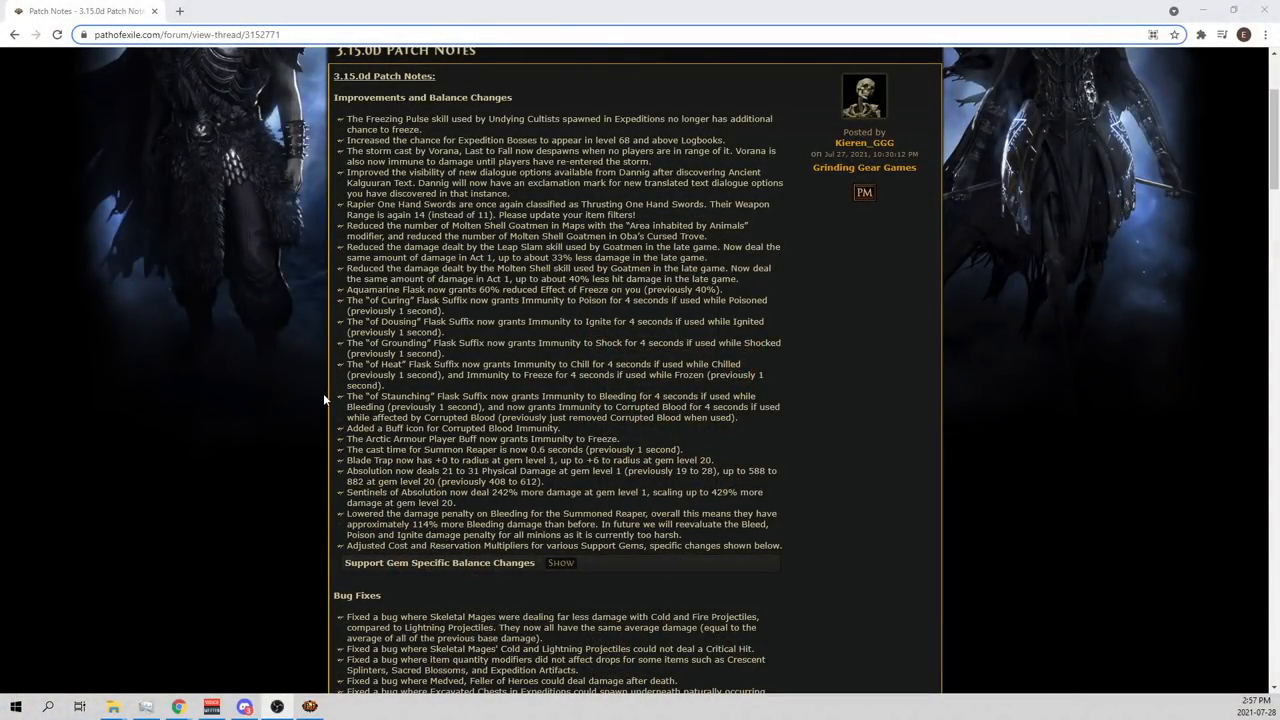
# Select '114% more Bleeding damage than before' in the Summoned Reaper bleeding line
pyautogui.scroll(-3)
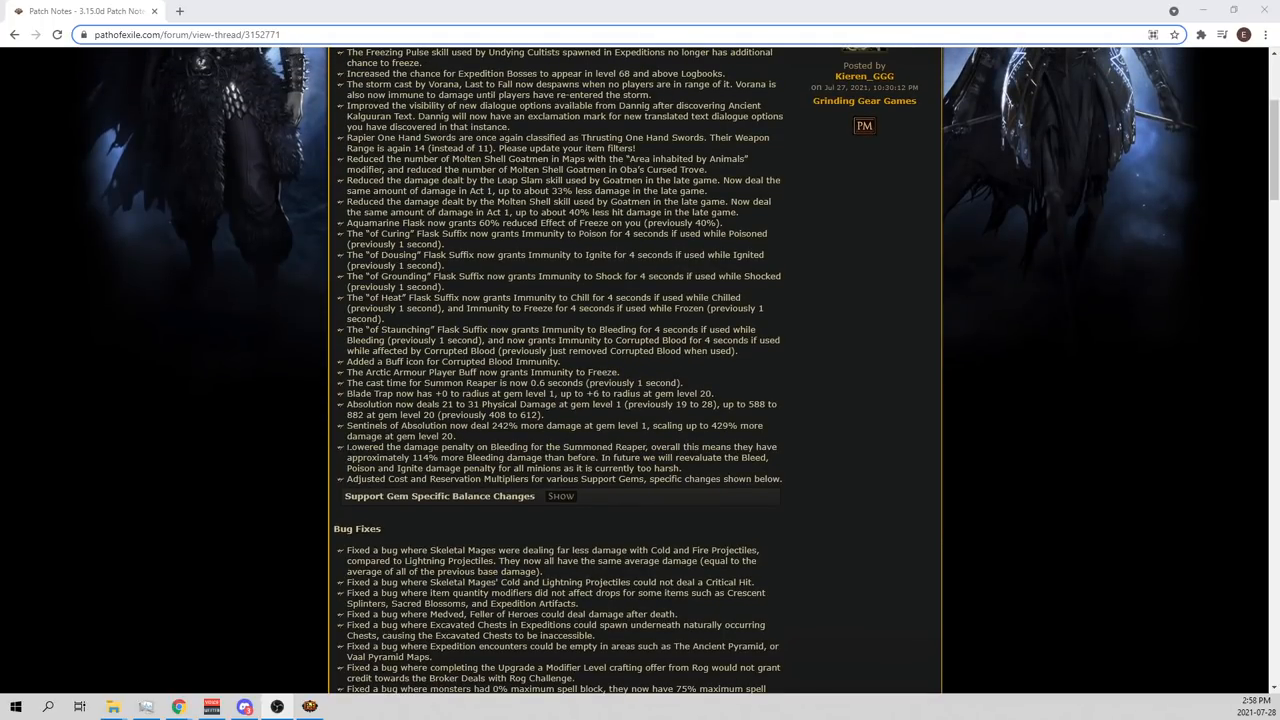
pyautogui.moveTo(346, 448); pyautogui.dragTo(768, 456)
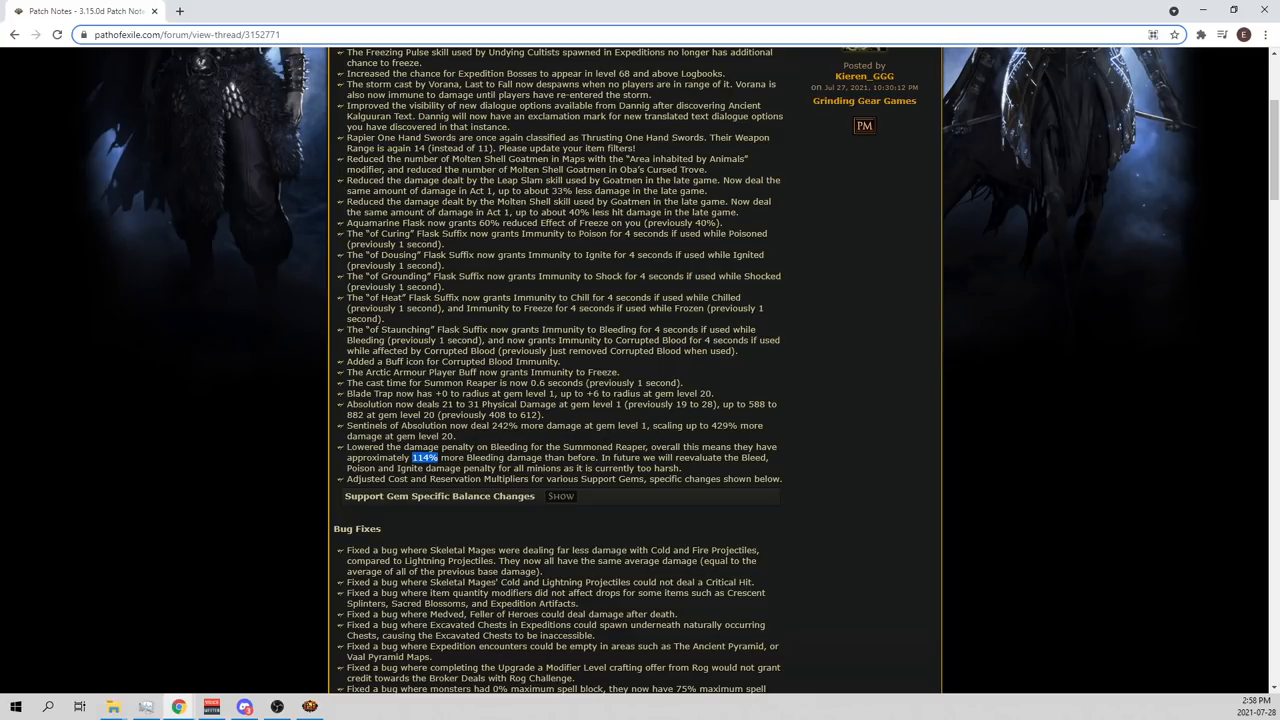
pyautogui.moveTo(416, 456); pyautogui.dragTo(544, 456)
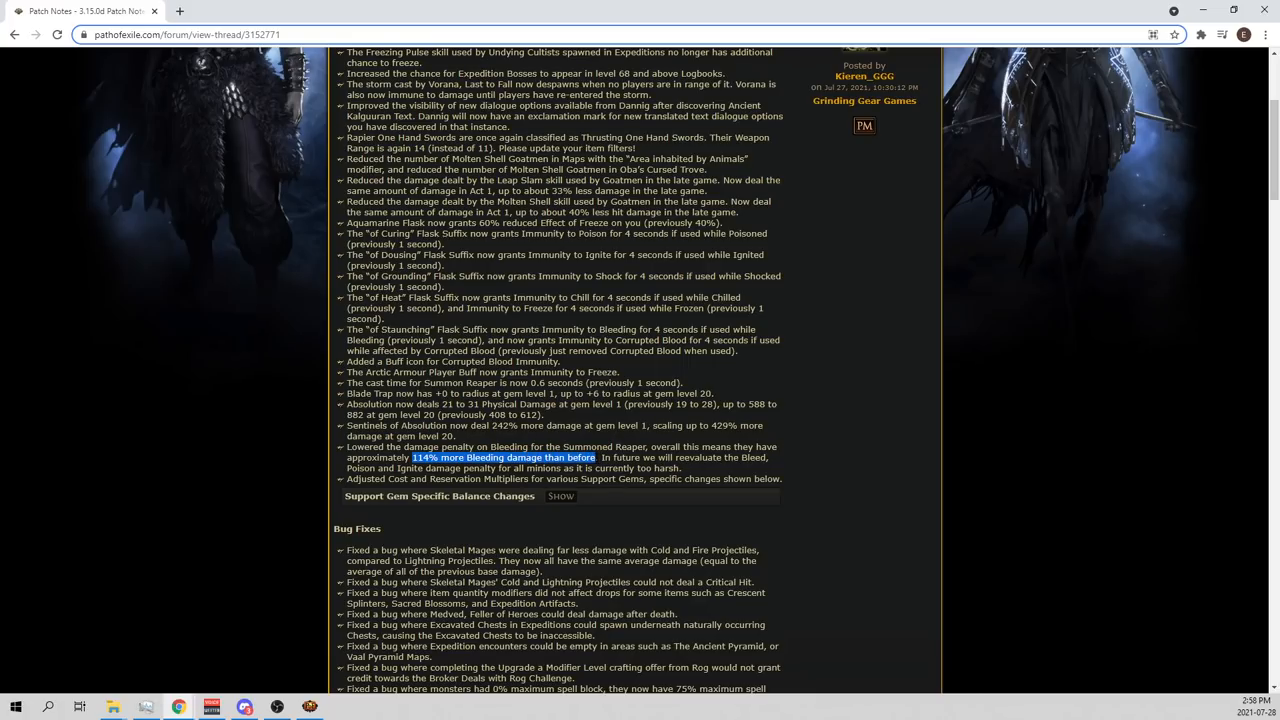
pyautogui.moveTo(348, 468)
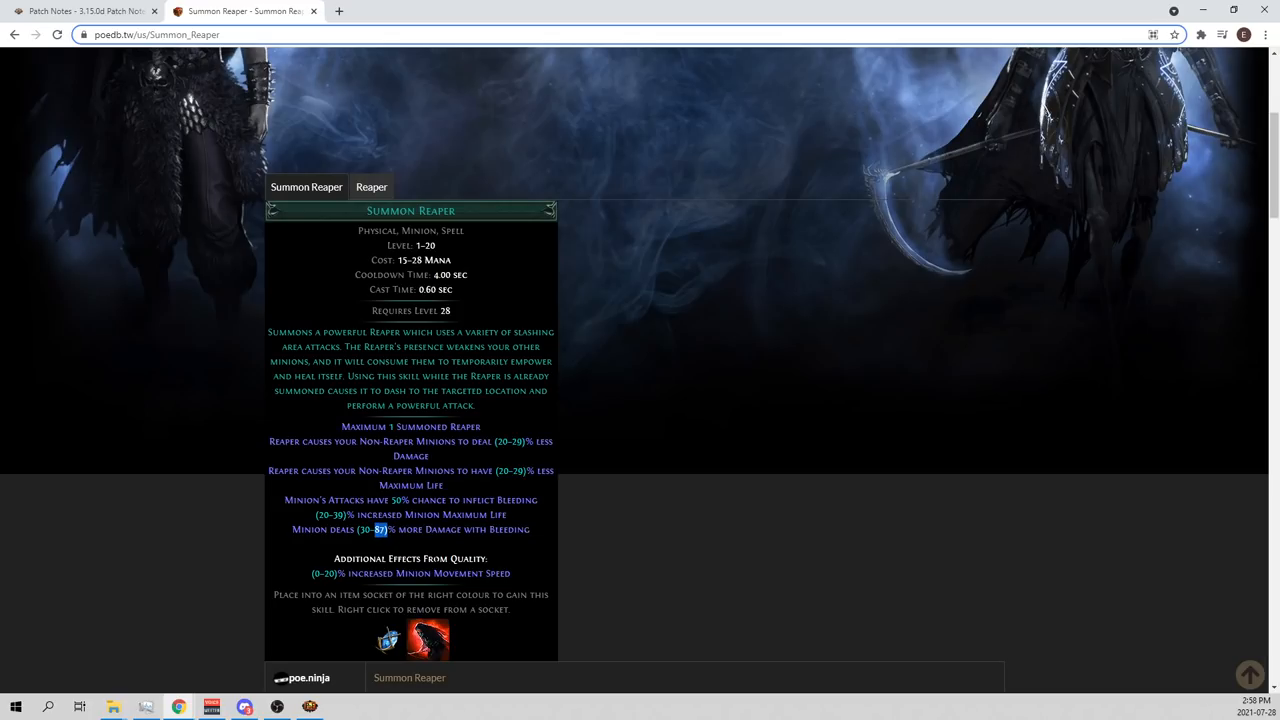
# Switch to the poedb Summon Reaper tab showing the minion bleeding damage stat
pyautogui.click(80, 16)
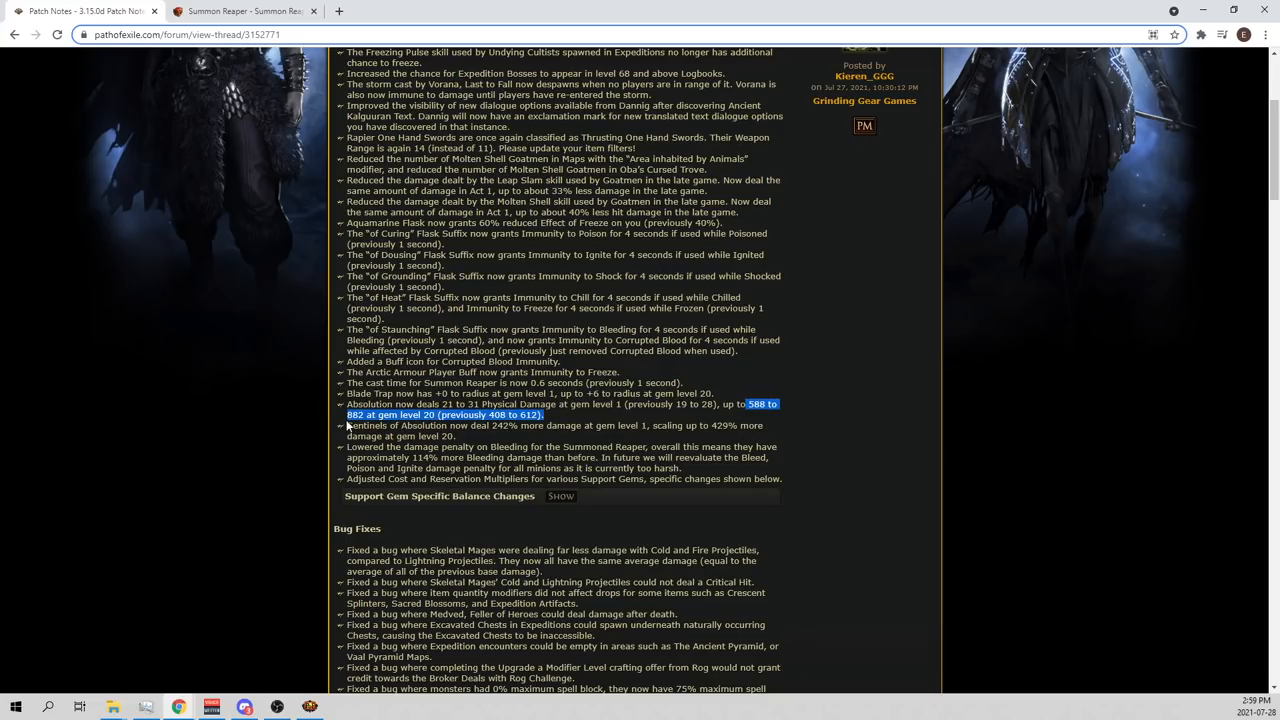
pyautogui.moveTo(344, 424)
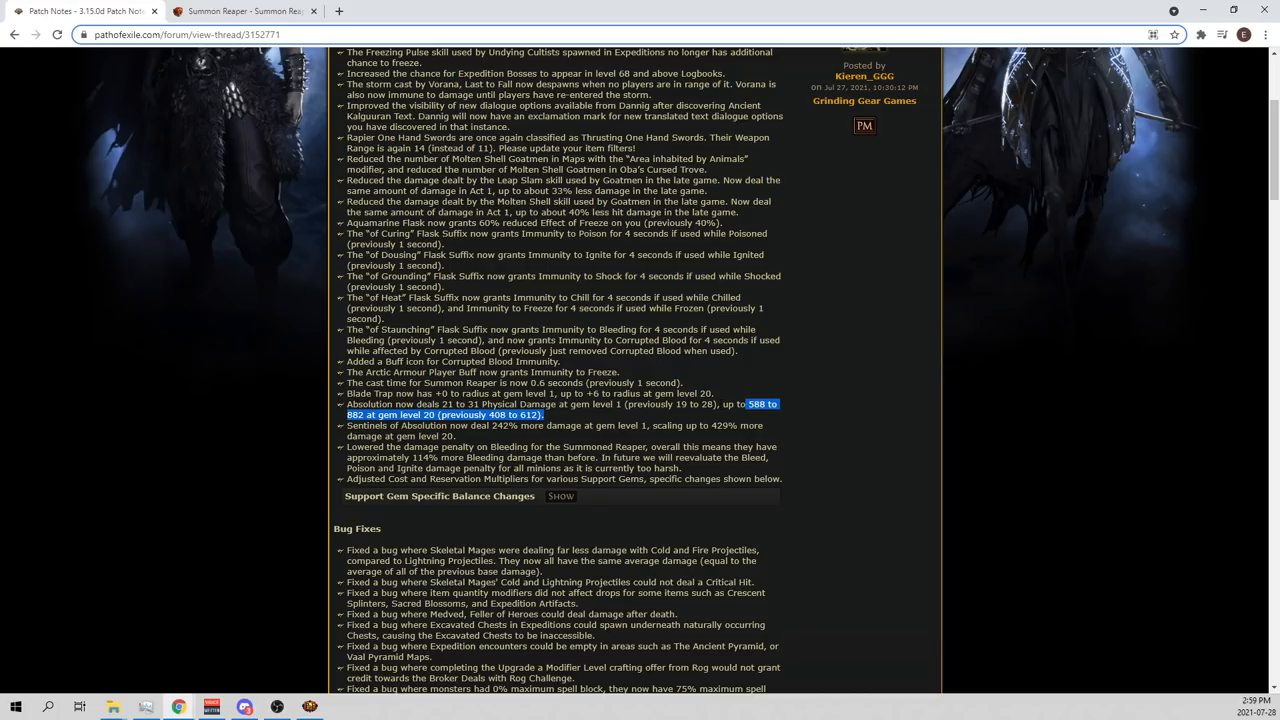
pyautogui.moveTo(700, 420)
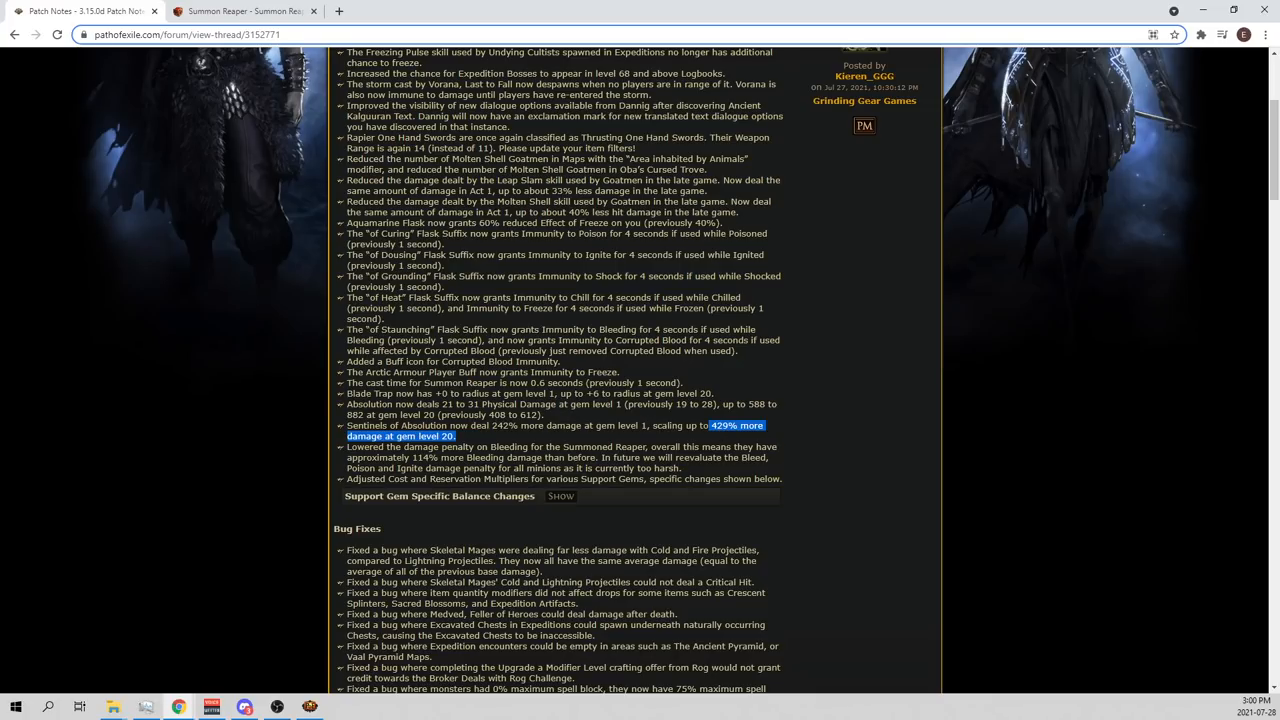
# Scroll the patch notes toward the Absolution and Sentinels of Absolution damage lines
pyautogui.scroll(3)
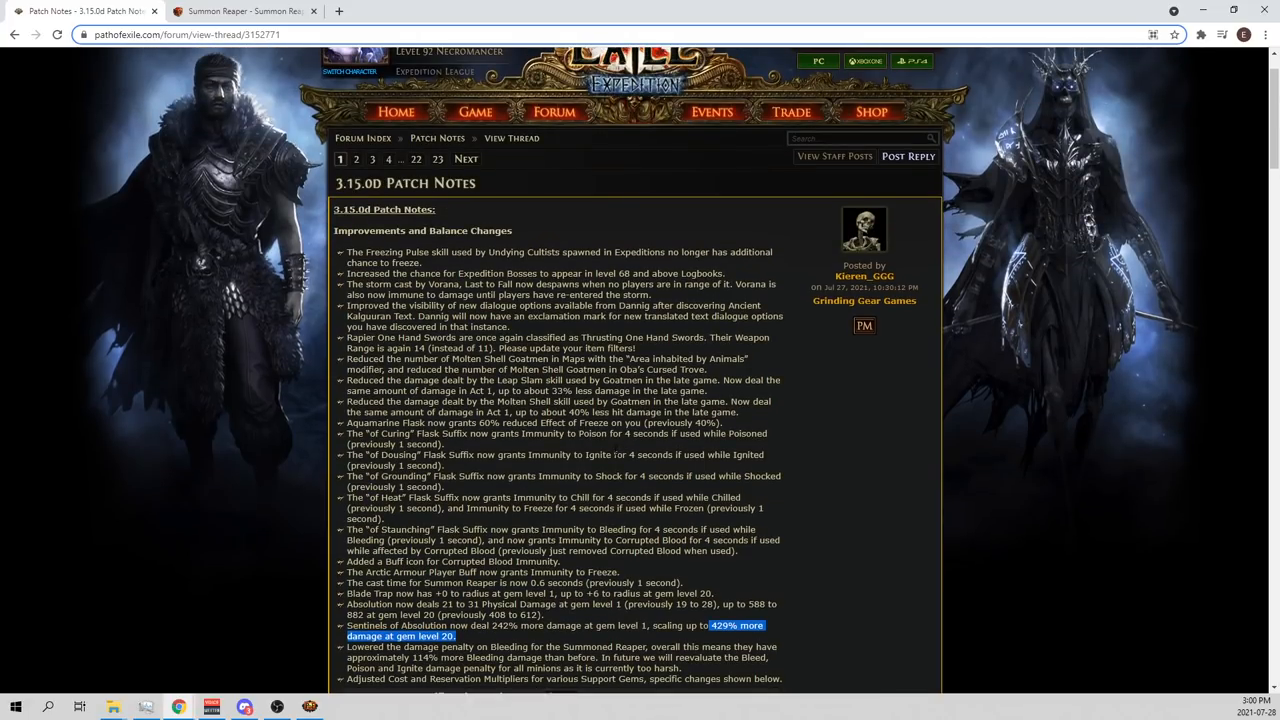
# Scroll the patch notes to the Aquamarine Flask 60% reduced Freeze effect line
pyautogui.scroll(-3)
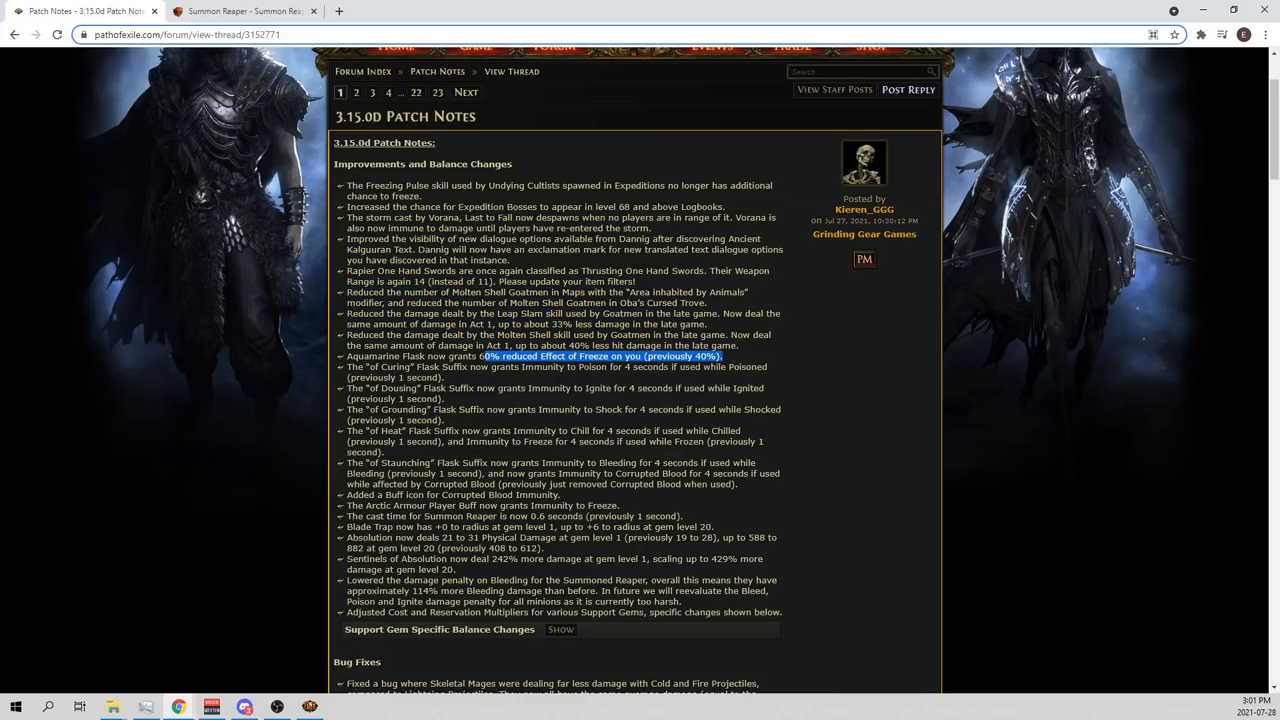
# Clear the flask selection and select Sentinels of Absolution's '429% more damage at gem level 20'
pyautogui.click(504, 386)
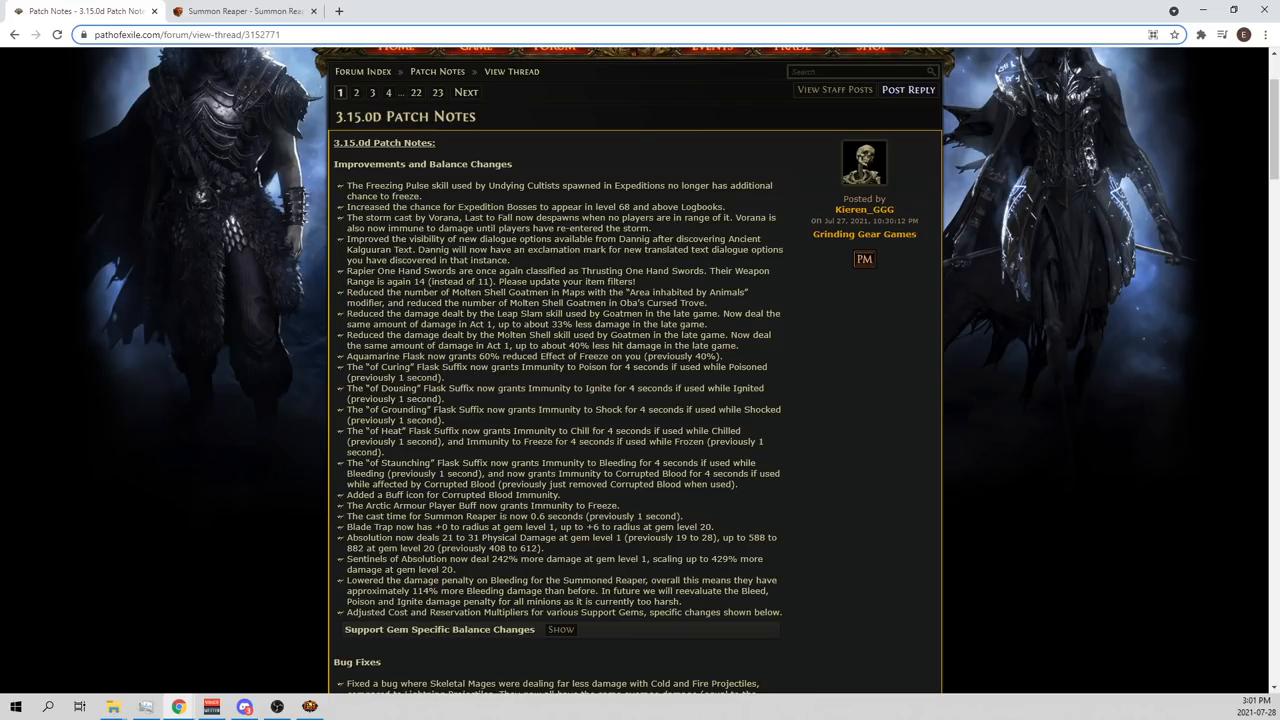
pyautogui.moveTo(620, 472); pyautogui.dragTo(740, 472)
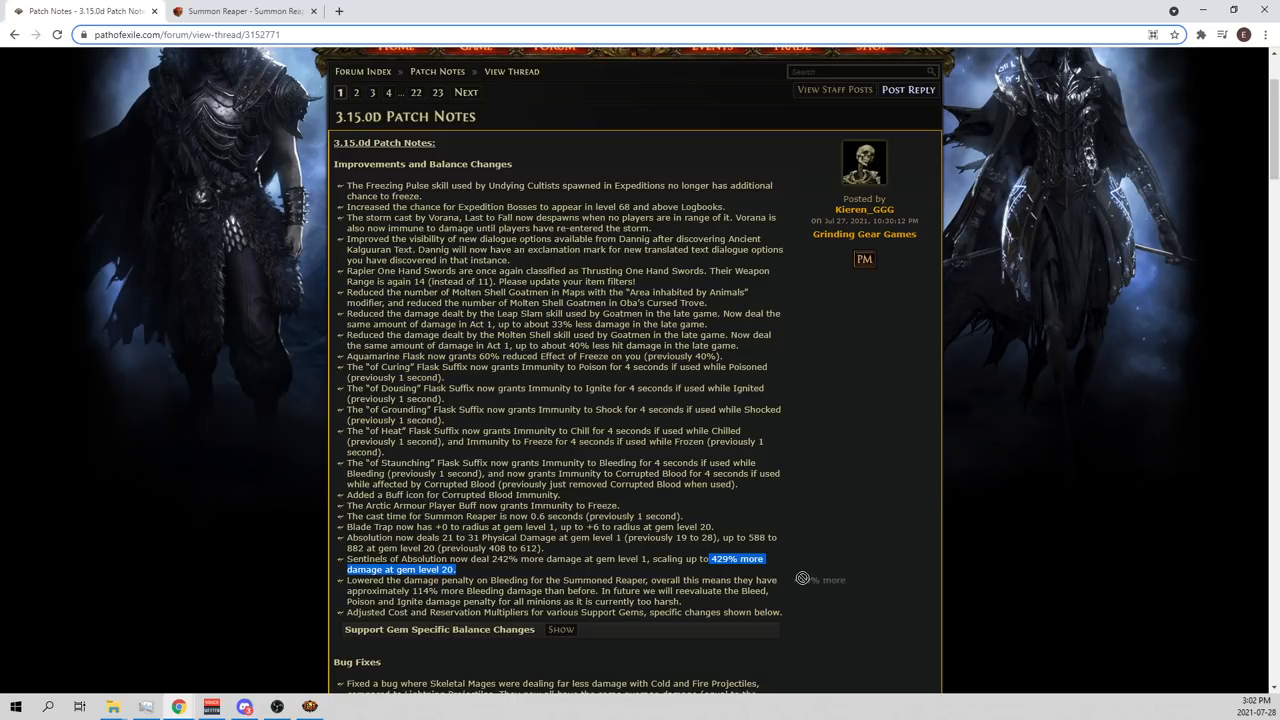
pyautogui.moveTo(776, 564)
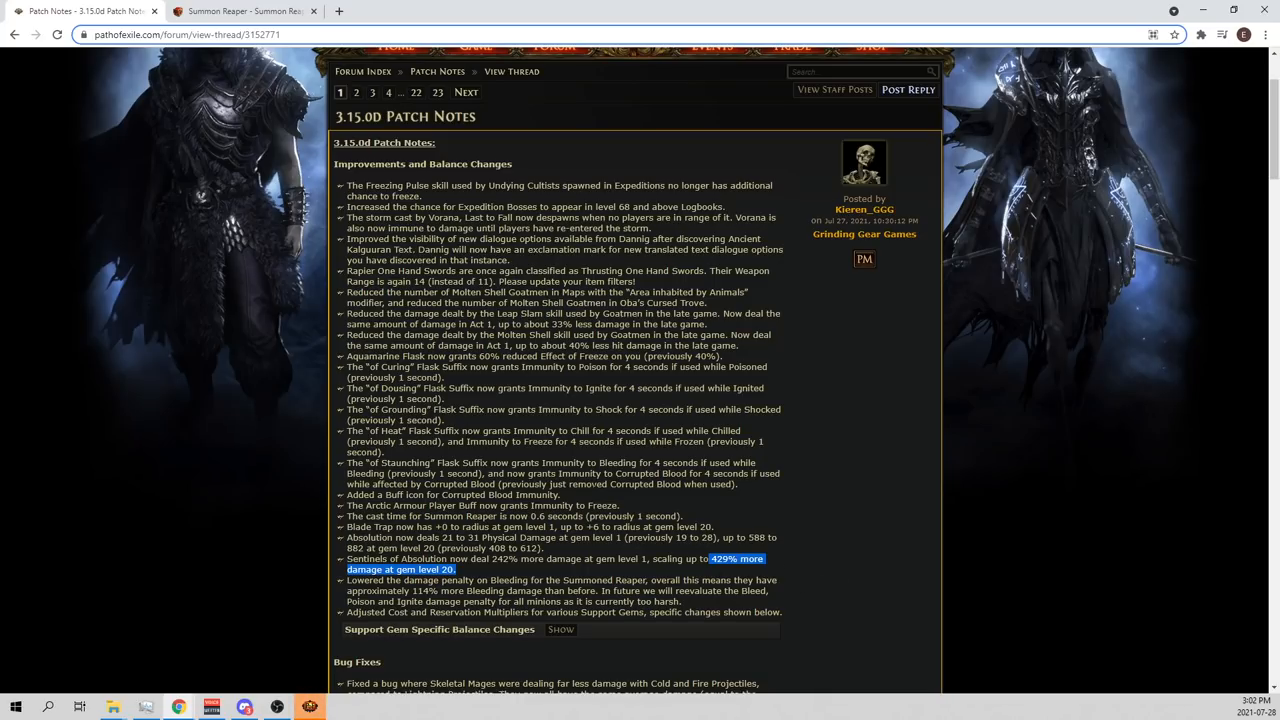
# Select the '429% more damage at gem level 20' figure for Sentinels of Absolution
pyautogui.moveTo(520, 472); pyautogui.dragTo(680, 472)
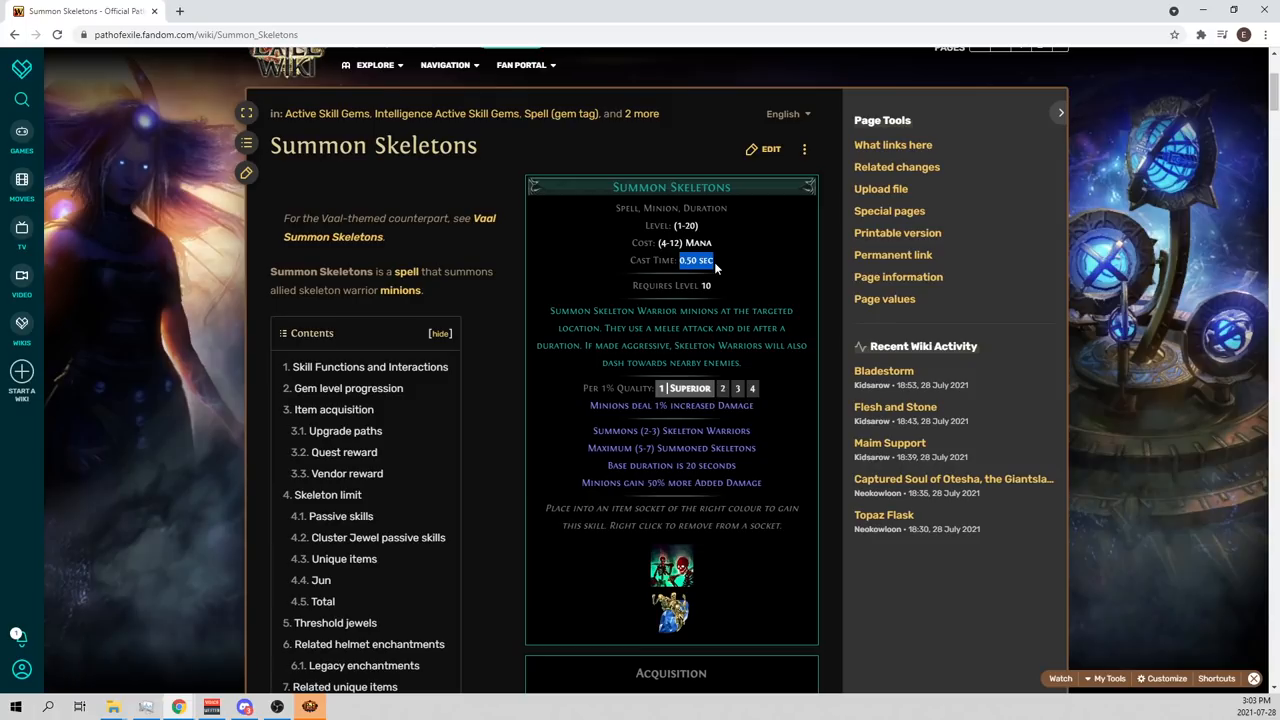
pyautogui.moveTo(232, 106)
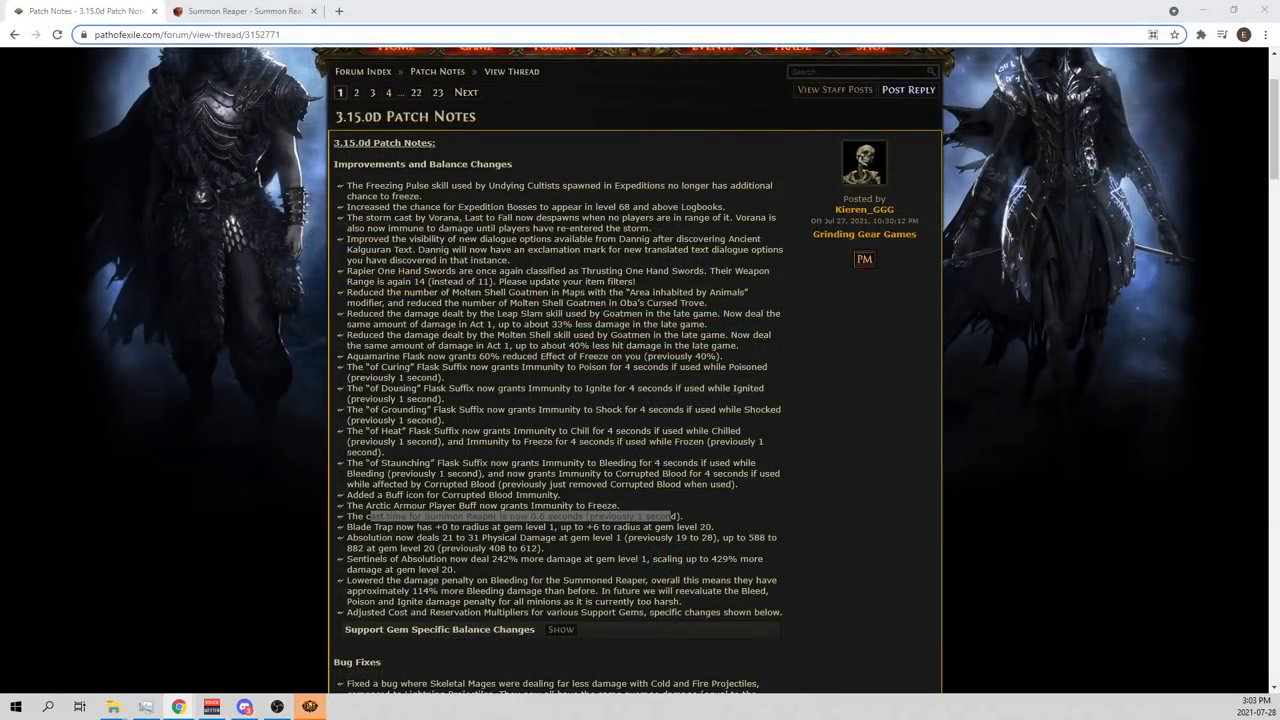
# Select '(previously 1 second)' in the Summon Reaper cast time line
pyautogui.moveTo(496, 516); pyautogui.dragTo(580, 516)
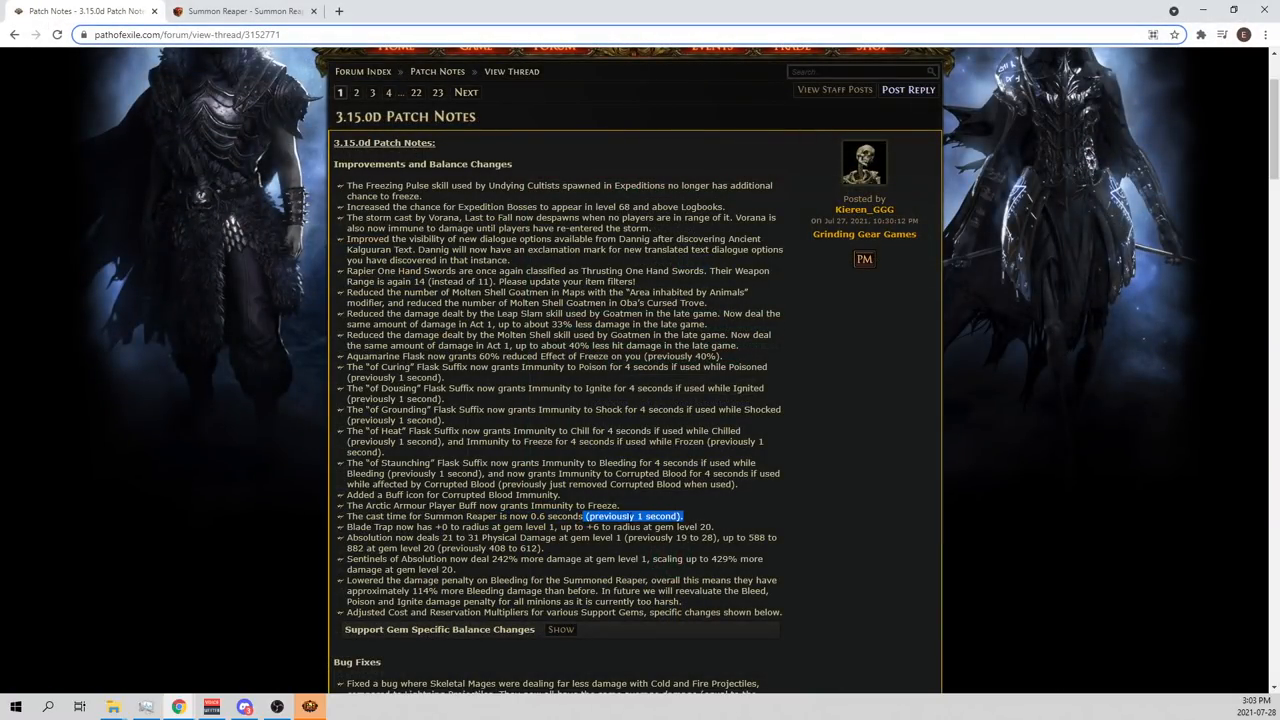
pyautogui.moveTo(732, 512)
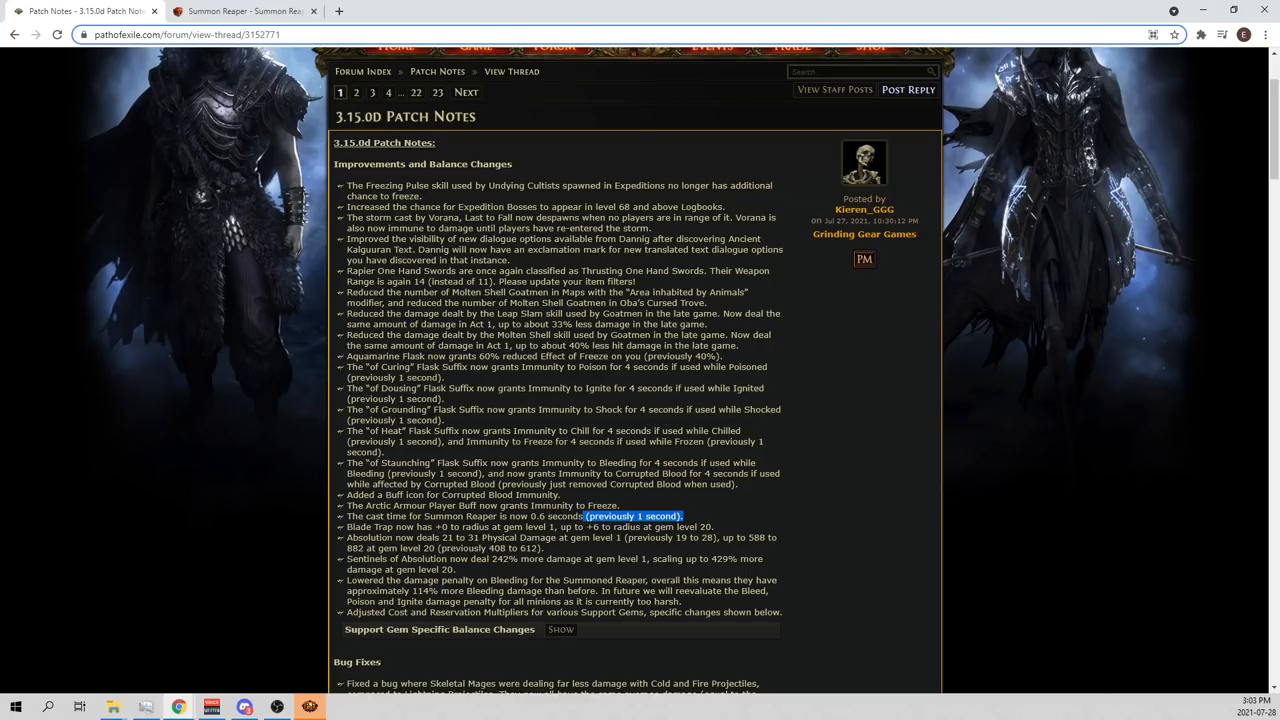
pyautogui.scroll(-3)
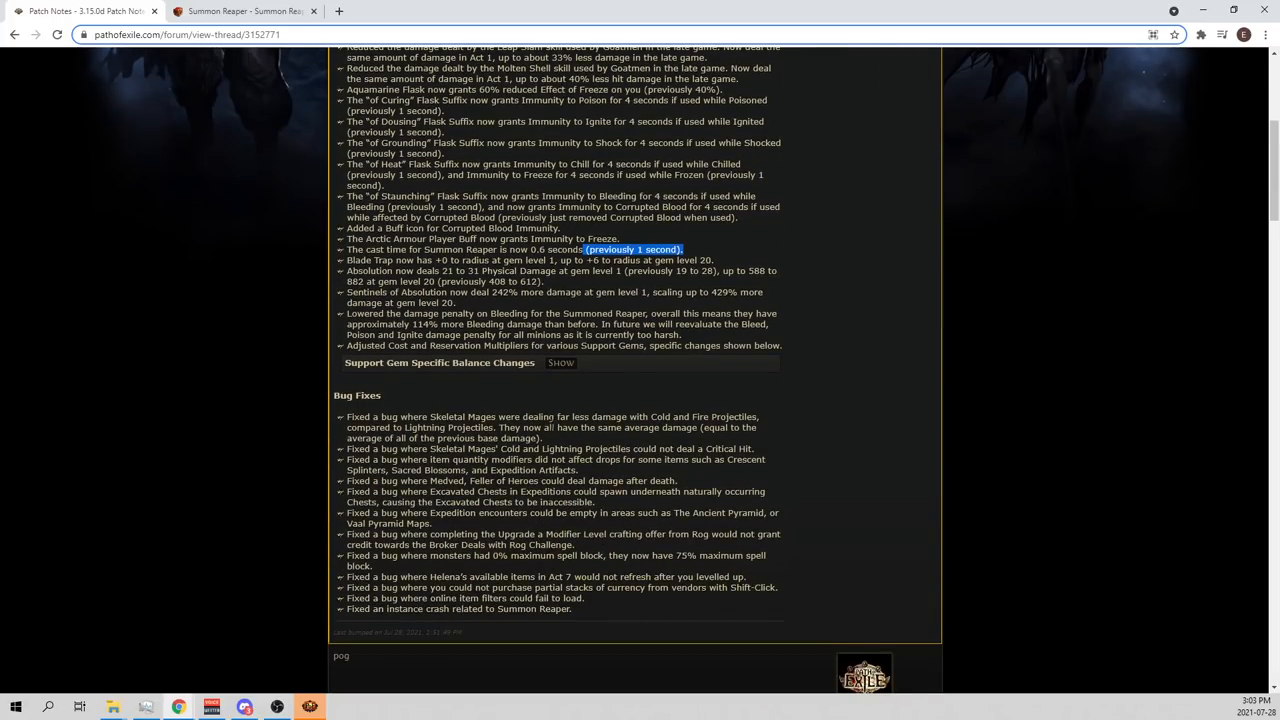
# Expand the Support Gem Specific Balance Changes section to find Unbound Ailments Support
pyautogui.click(560, 364)
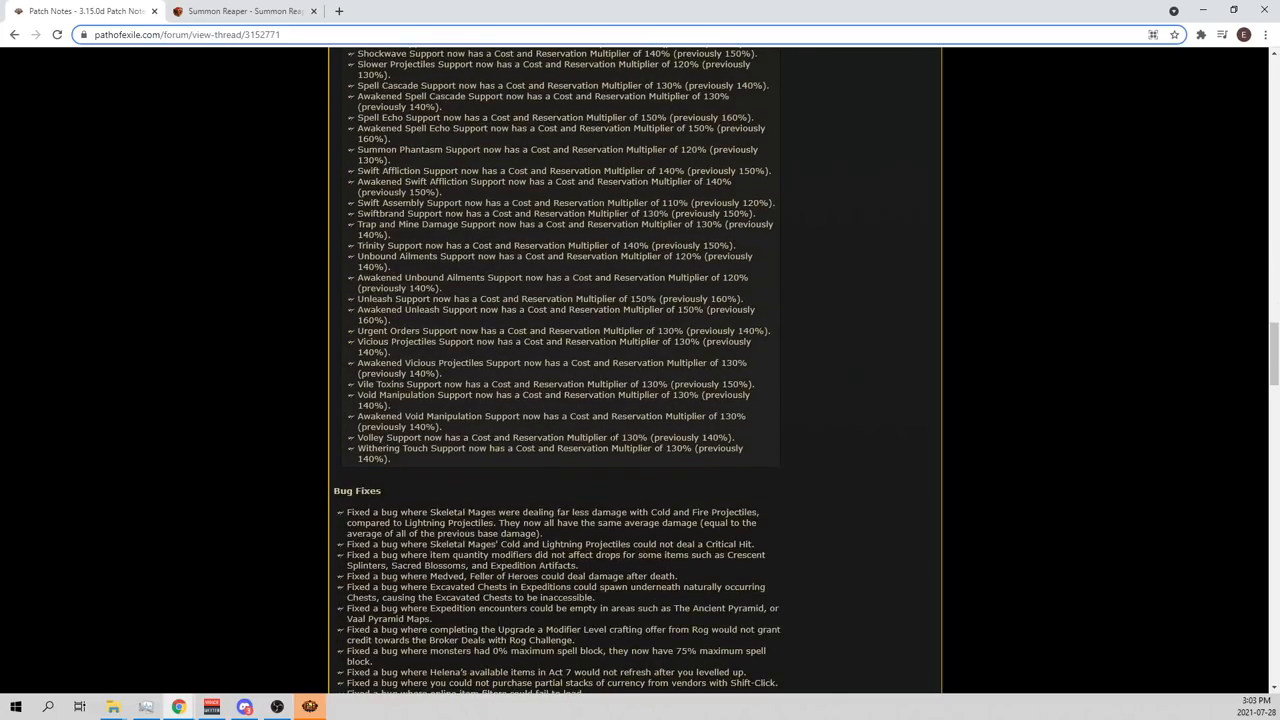
pyautogui.scroll(3)
pyautogui.write('unbo')
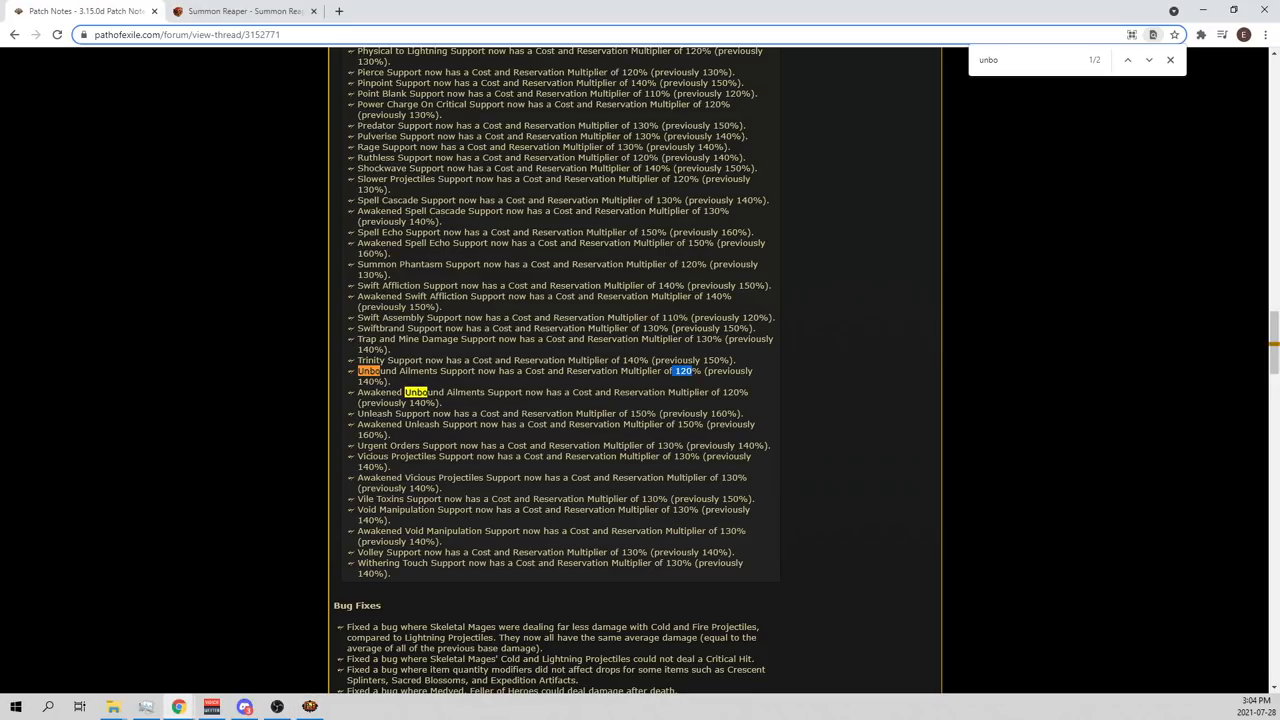
# Scroll back to the top of the 3.15.0d patch notes thread
pyautogui.scroll(3)
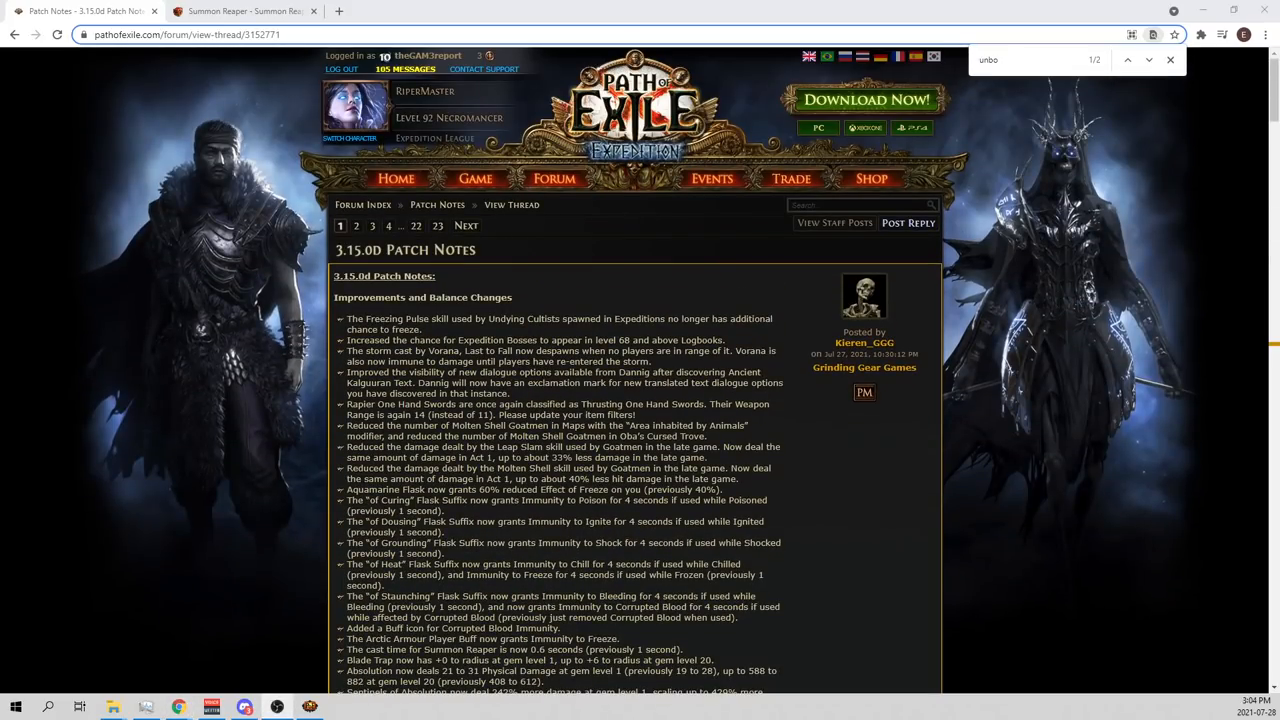
pyautogui.moveTo(740, 446)
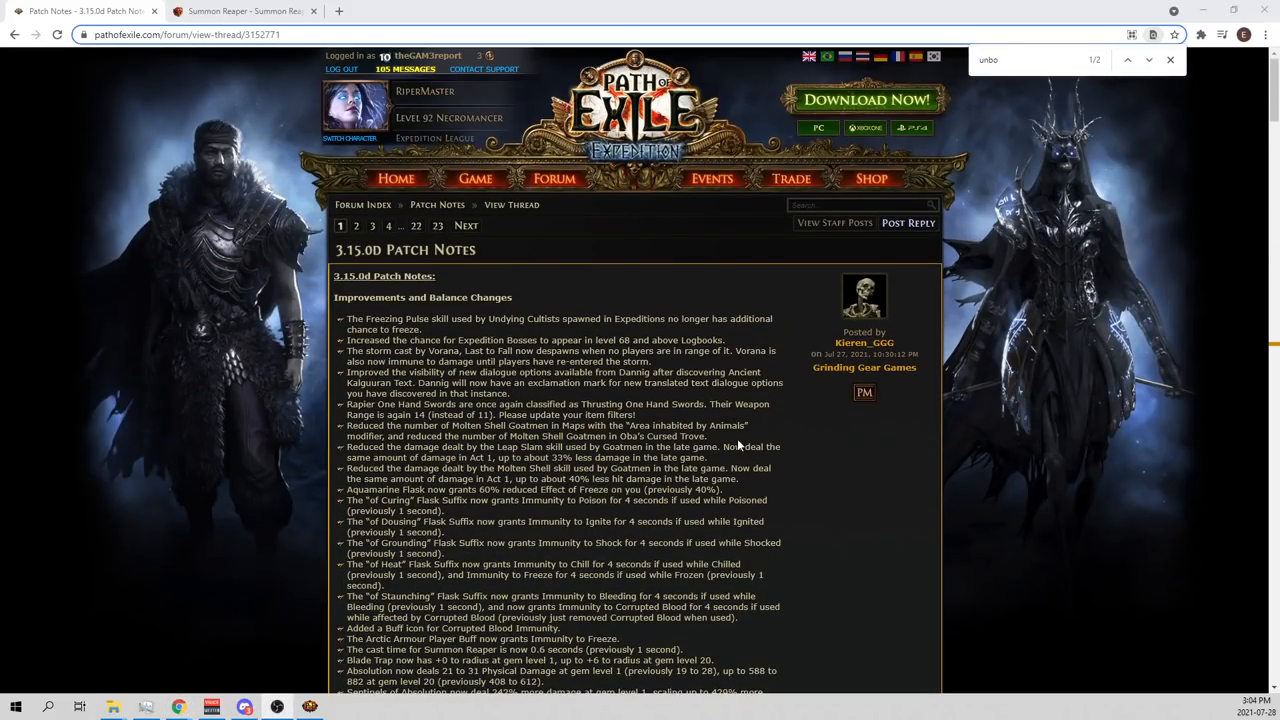
# Collapse the support gem changes and select the Summoned Reaper's '114% more Bleeding damage' note
pyautogui.scroll(-3)
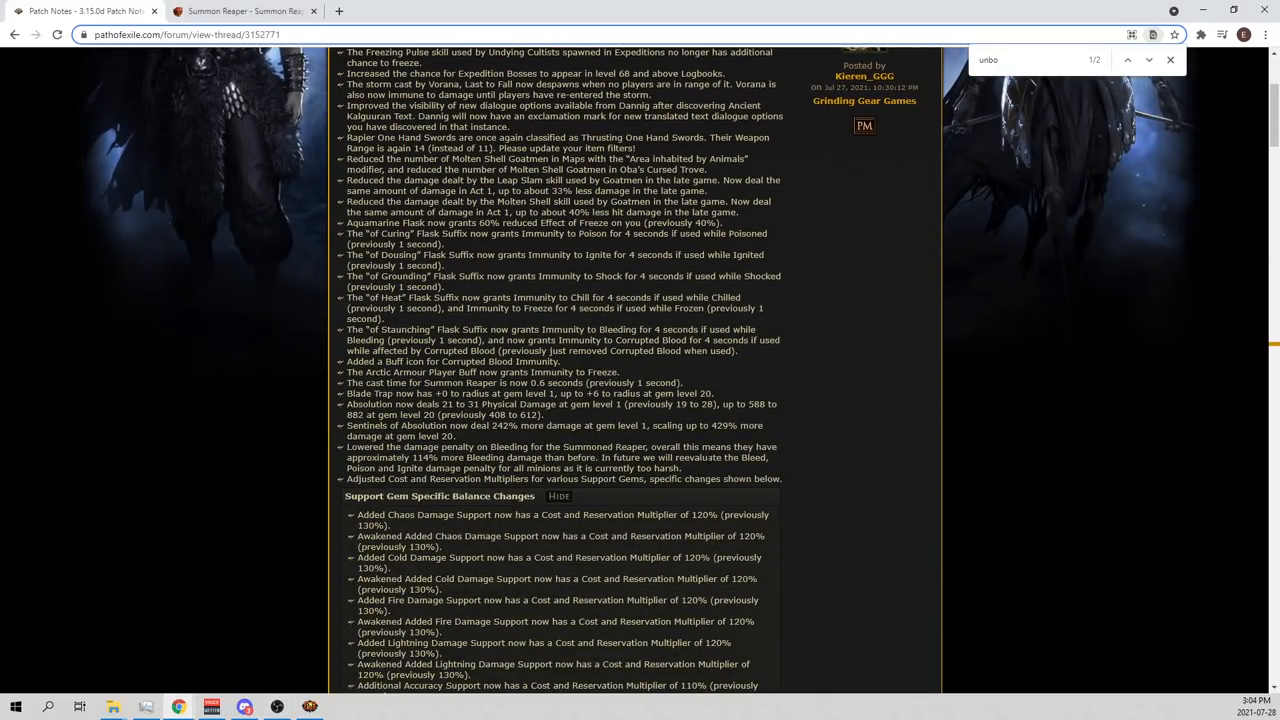
pyautogui.click(560, 496)
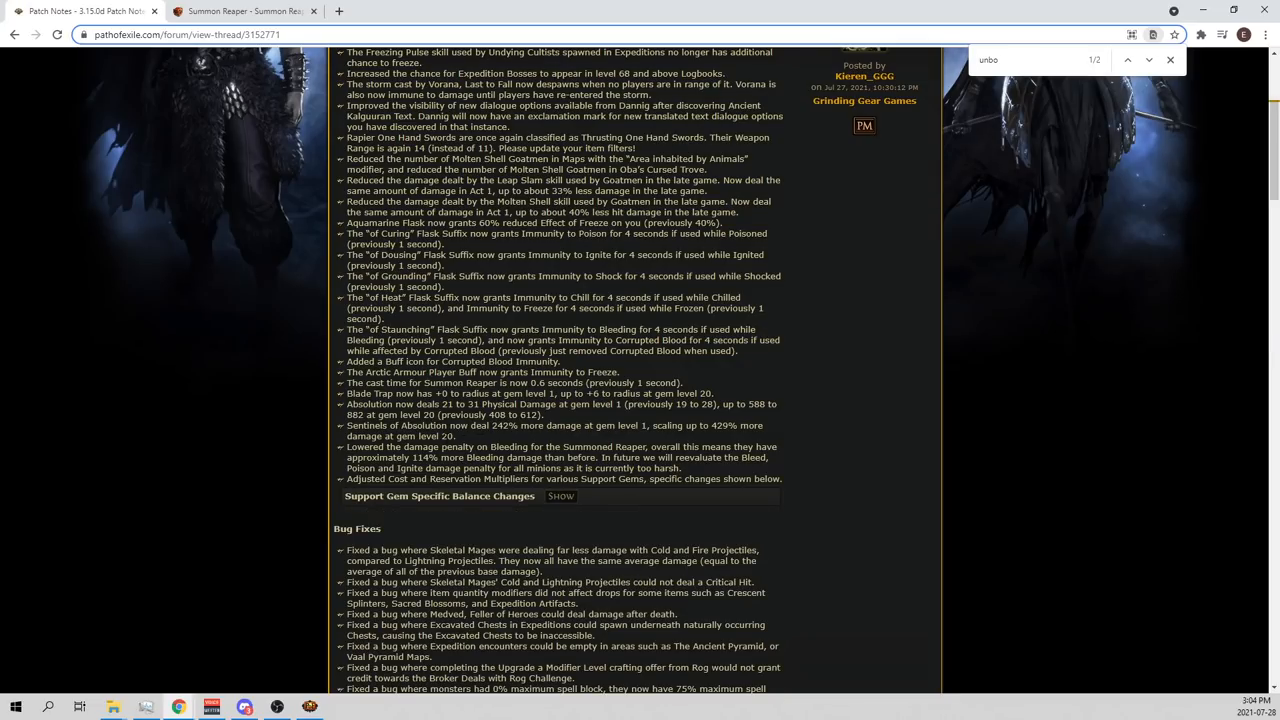
pyautogui.moveTo(412, 456); pyautogui.dragTo(672, 456)
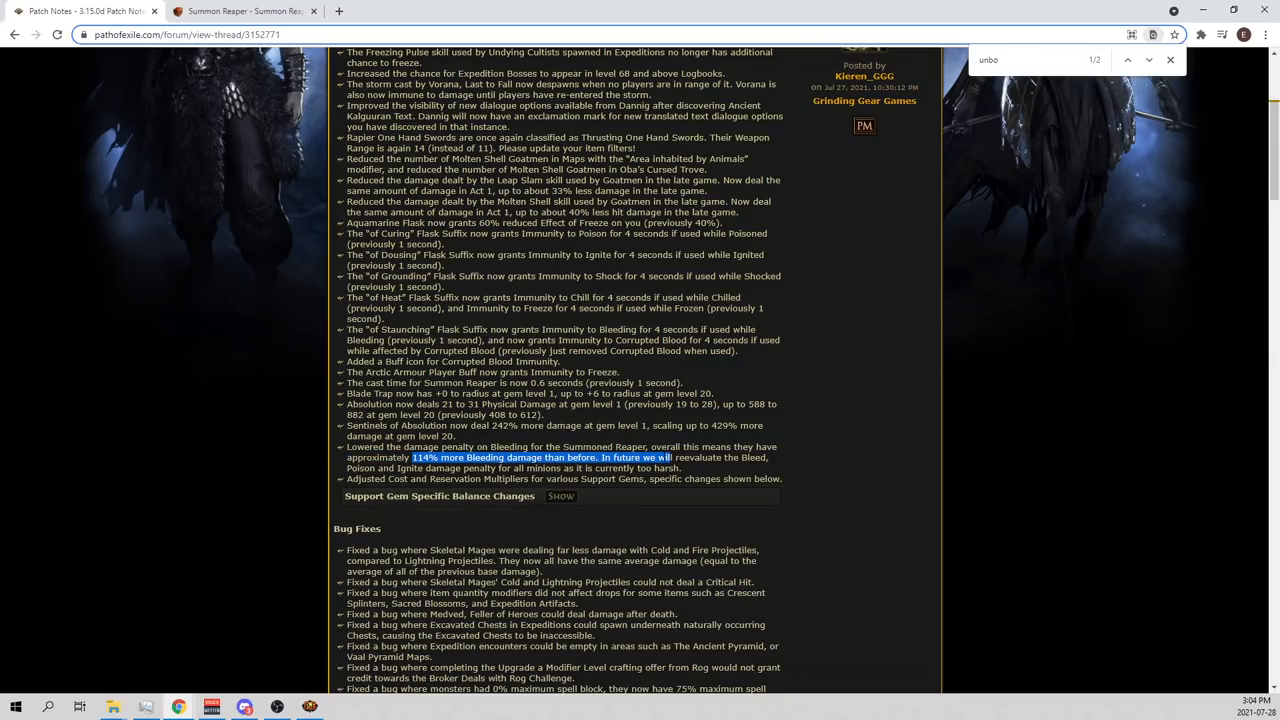